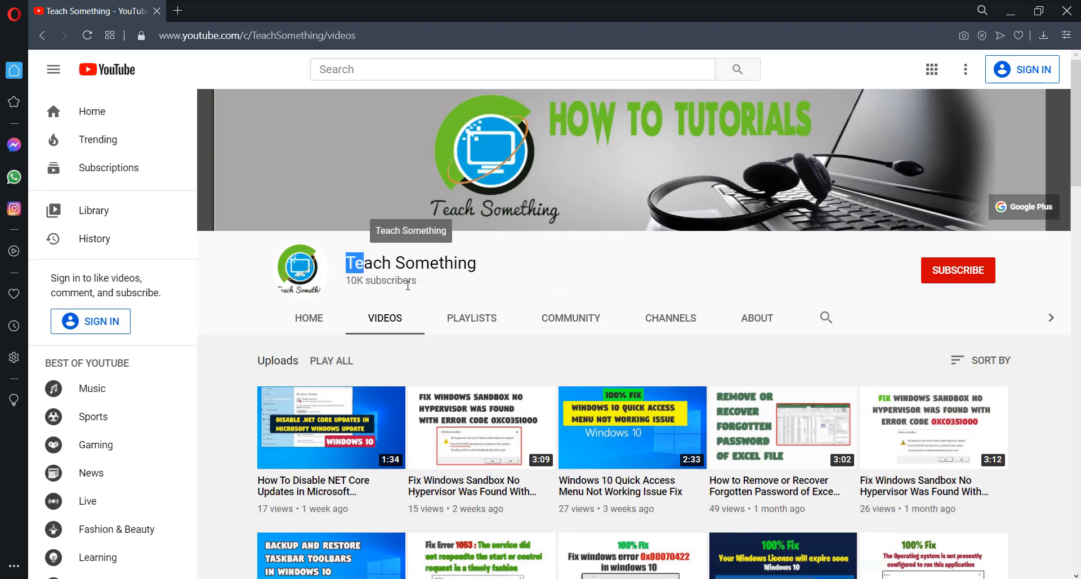
mouse_move(527, 276)
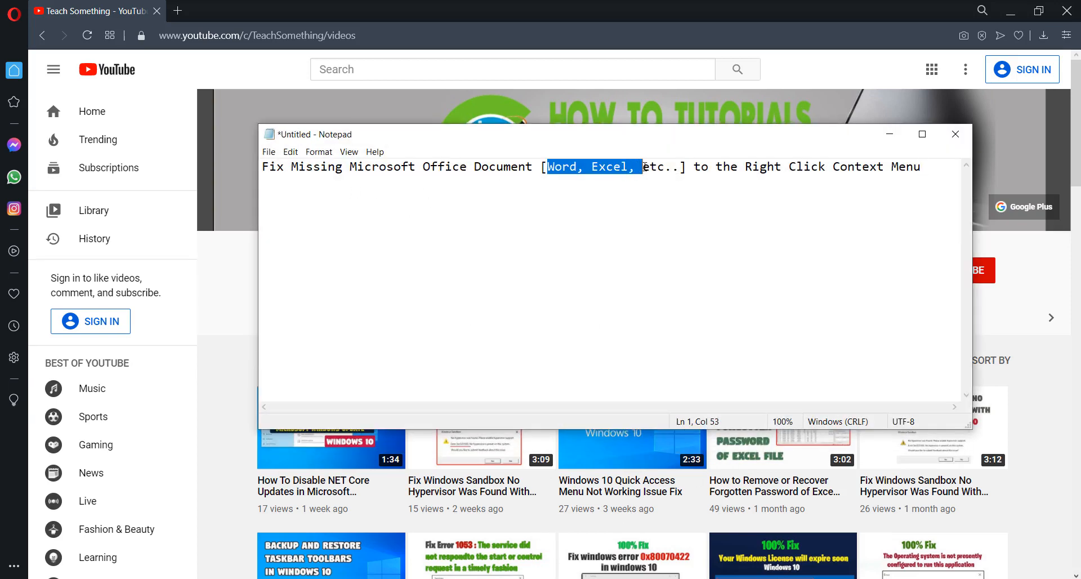
Open Control Panel from the Start menu in Category view
left_click(731, 191)
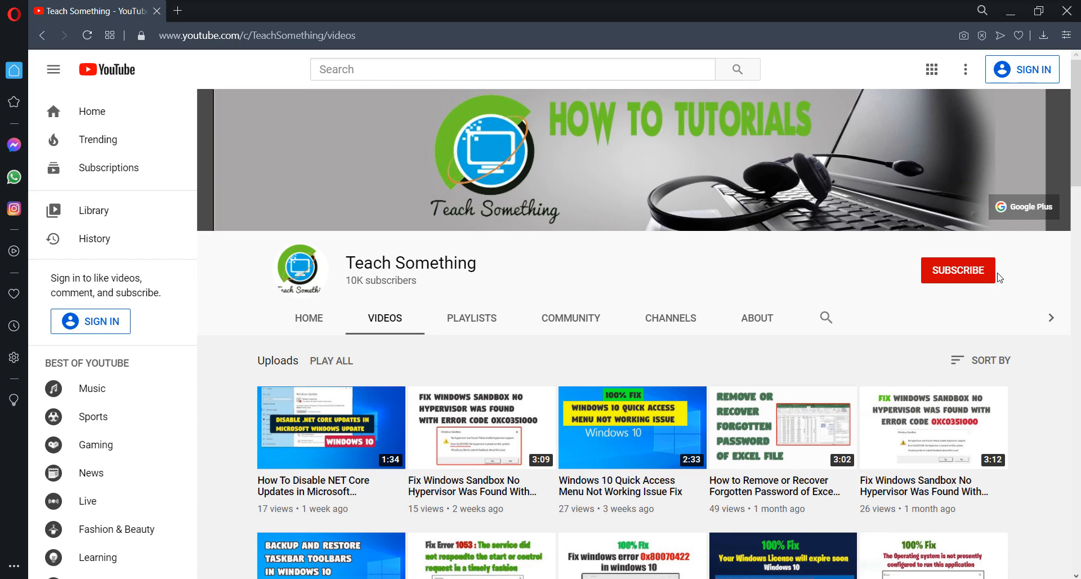
mouse_move(907, 274)
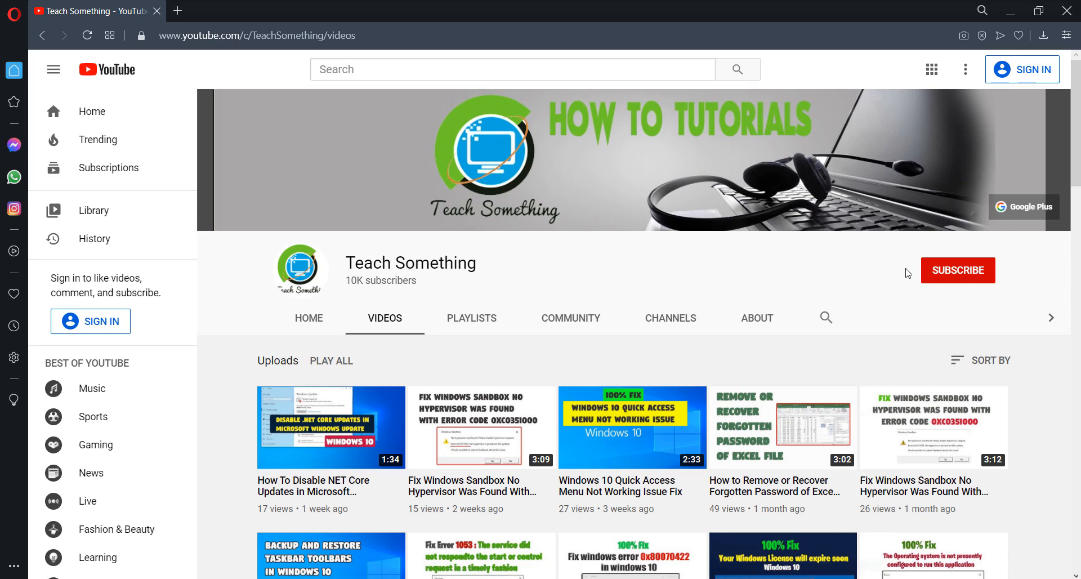
mouse_move(541, 273)
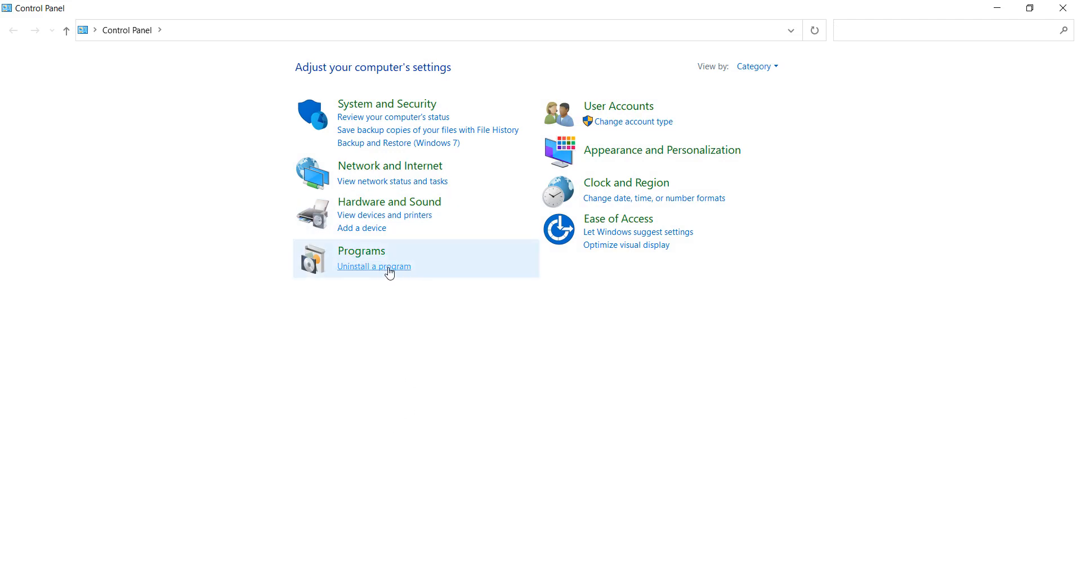
Open Programs and Features, scroll the list, and select Microsoft Office Word 2007
left_click(372, 267)
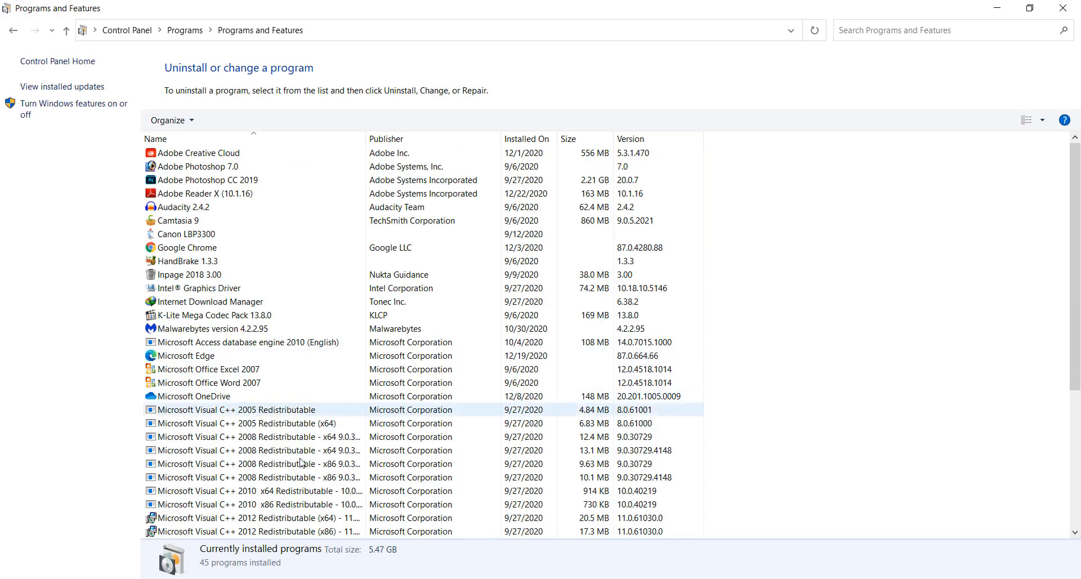
scroll("down", 3)
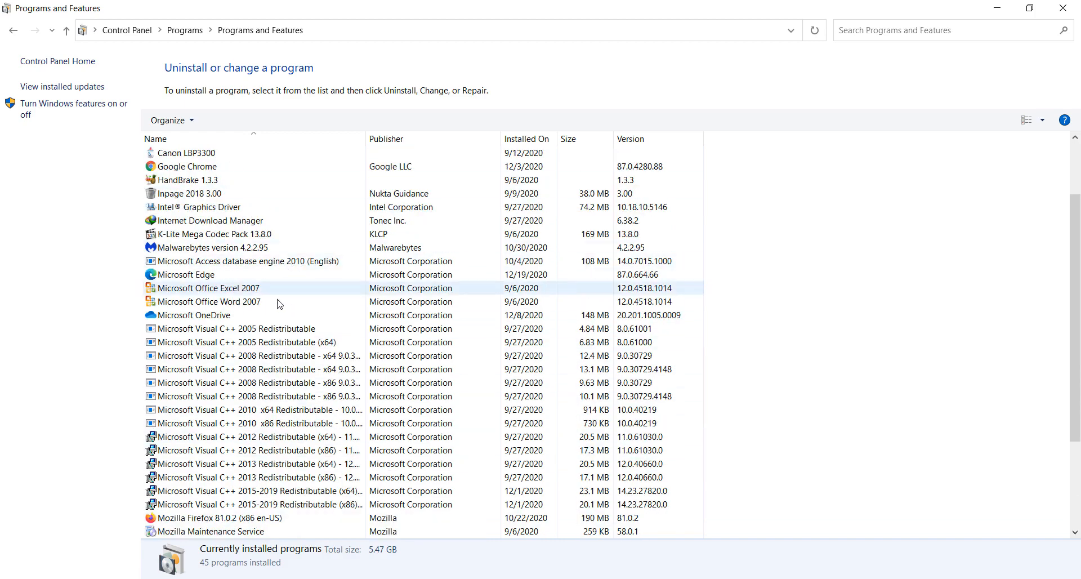
left_click(235, 328)
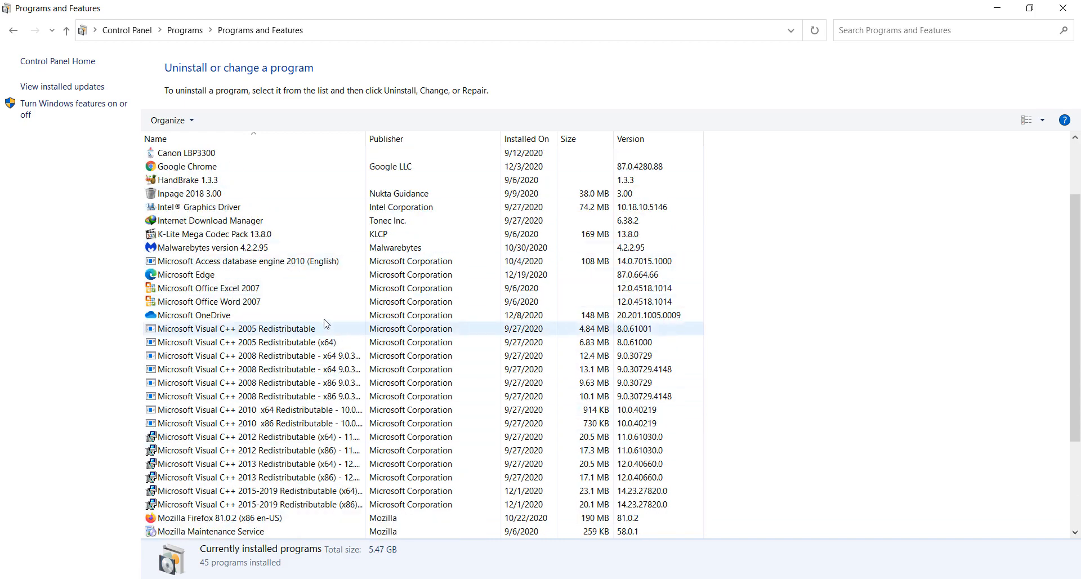
left_click(209, 287)
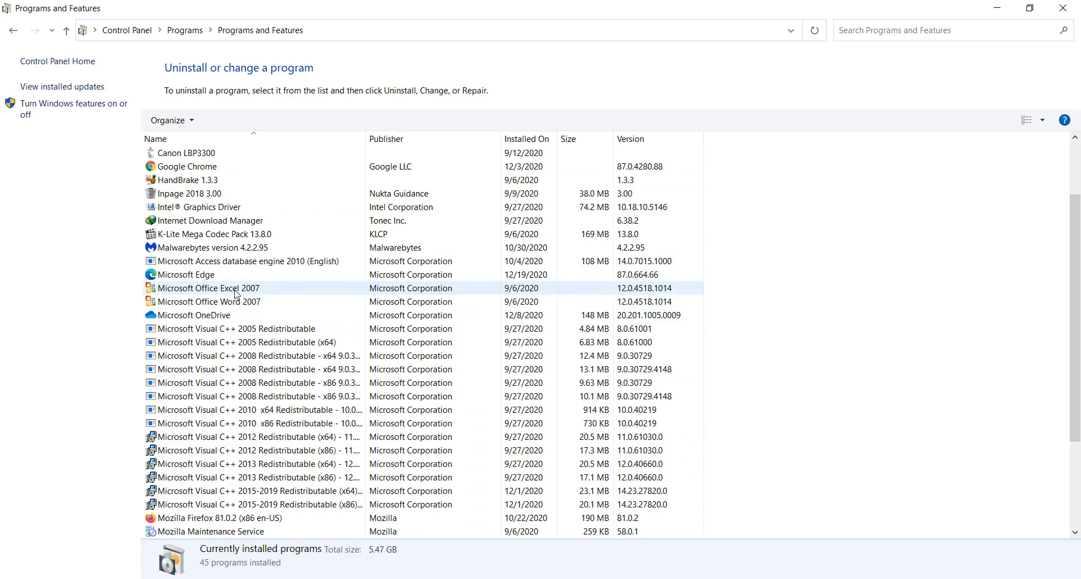
left_click(207, 301)
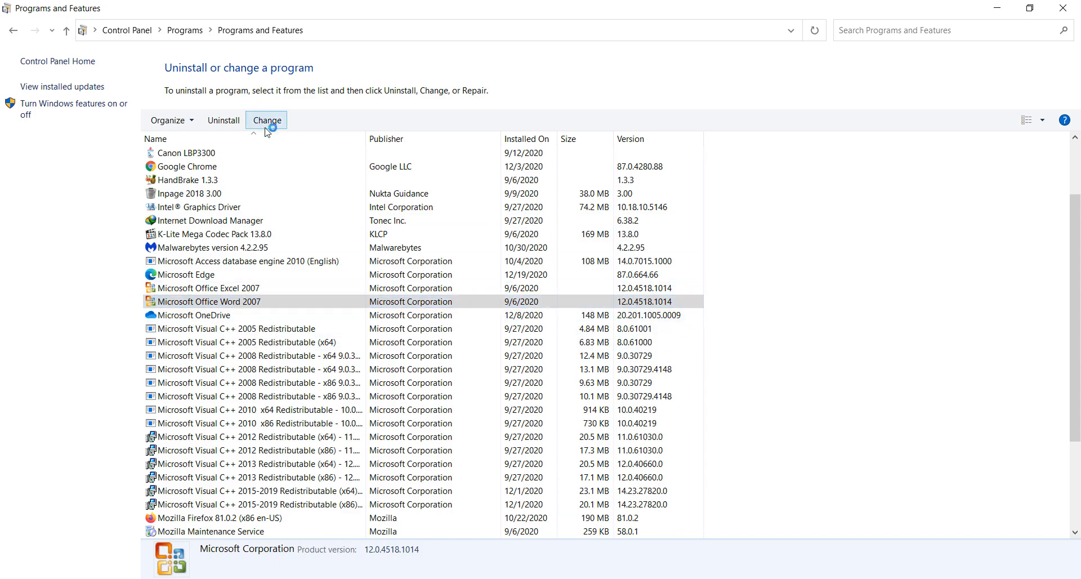
Choose Change, select Repair, and continue to start repairing Word 2007
left_click(267, 120)
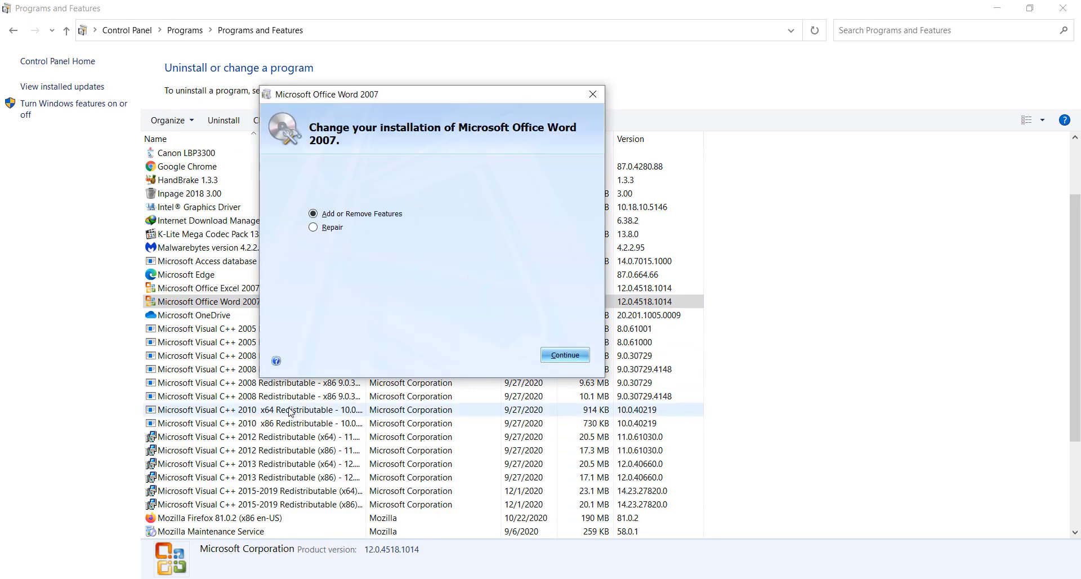
left_click(313, 227)
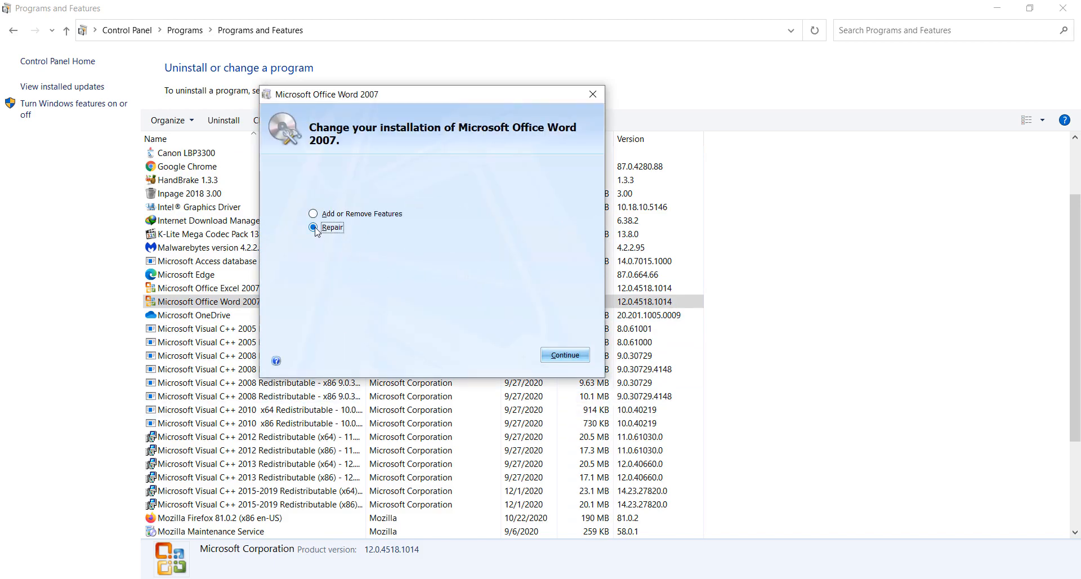
left_click(564, 354)
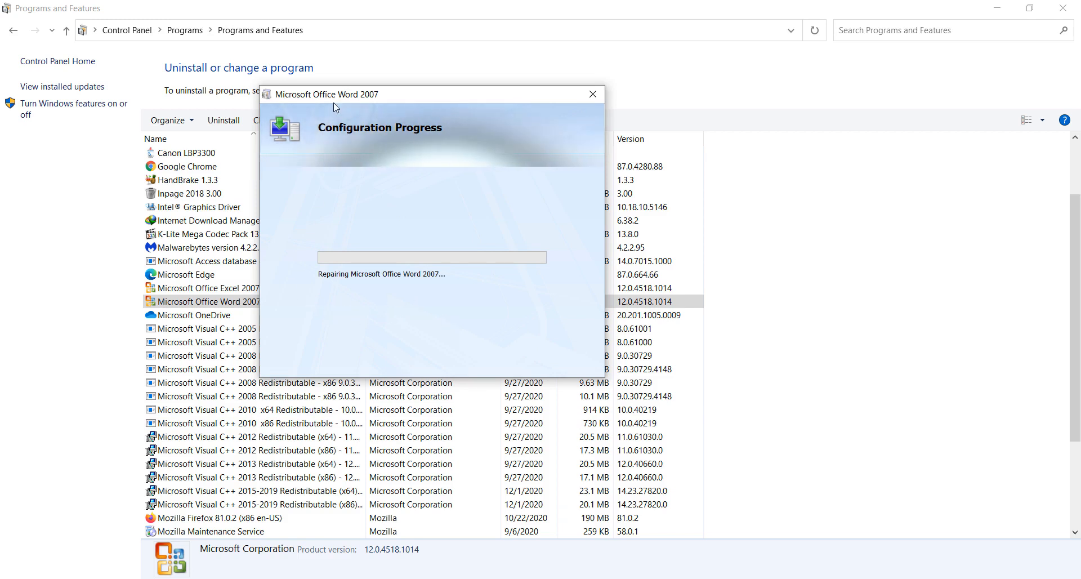
mouse_move(402, 324)
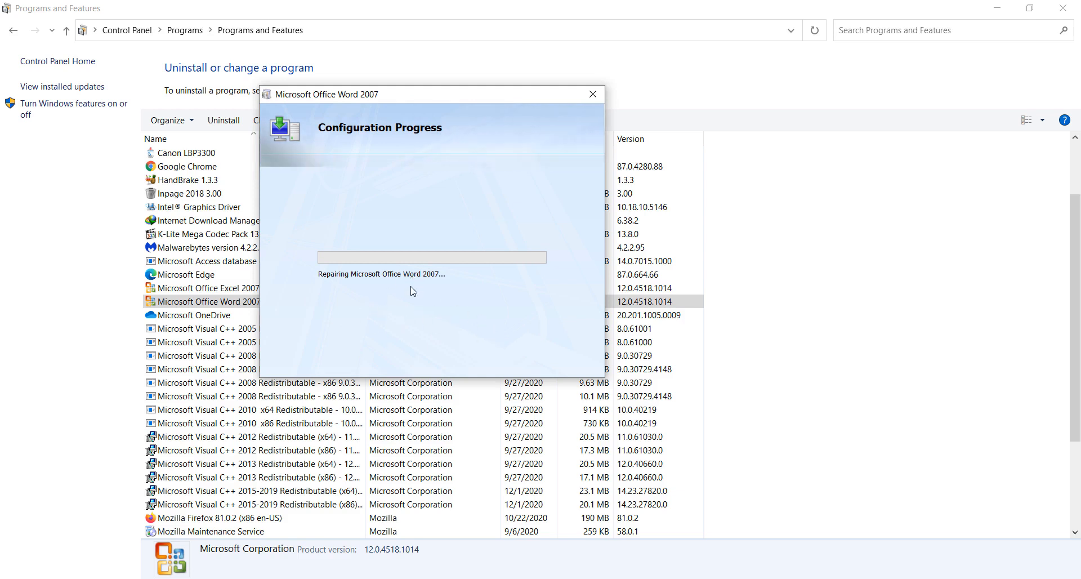
mouse_move(437, 312)
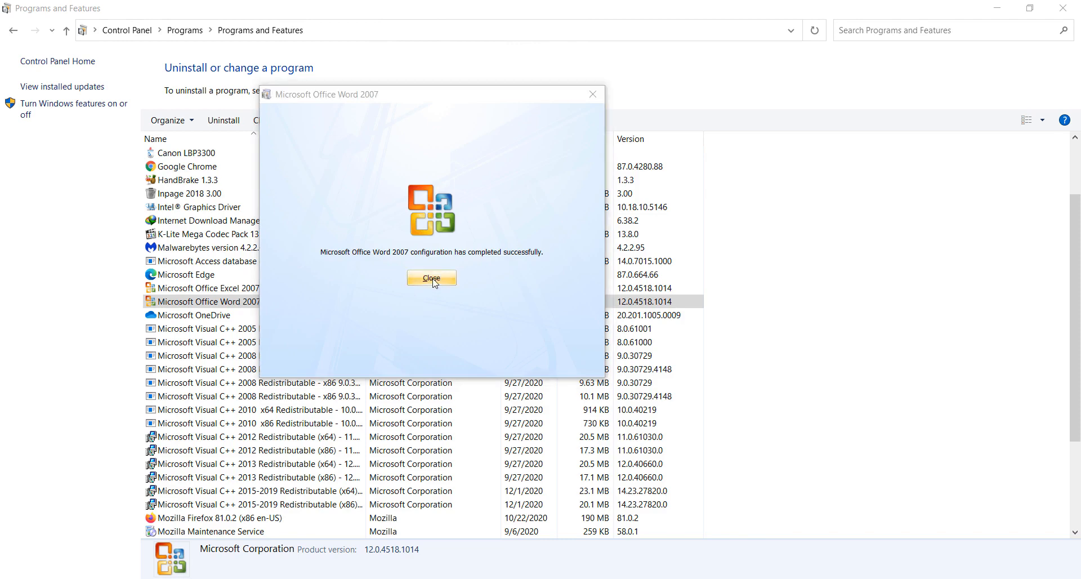
Close the repair success dialog to reach the reboot prompt
left_click(431, 278)
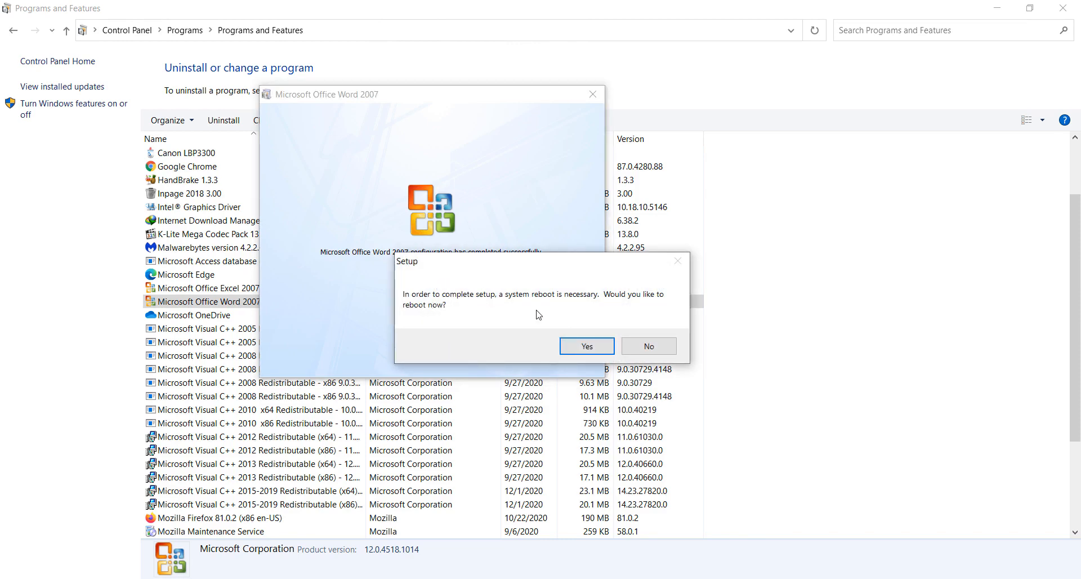
mouse_move(473, 282)
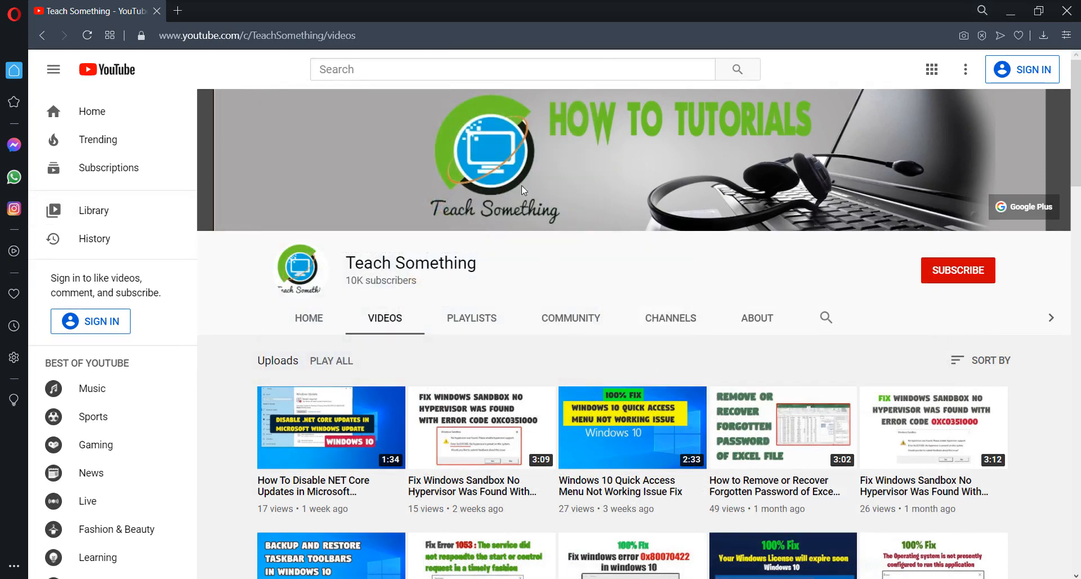
mouse_move(597, 300)
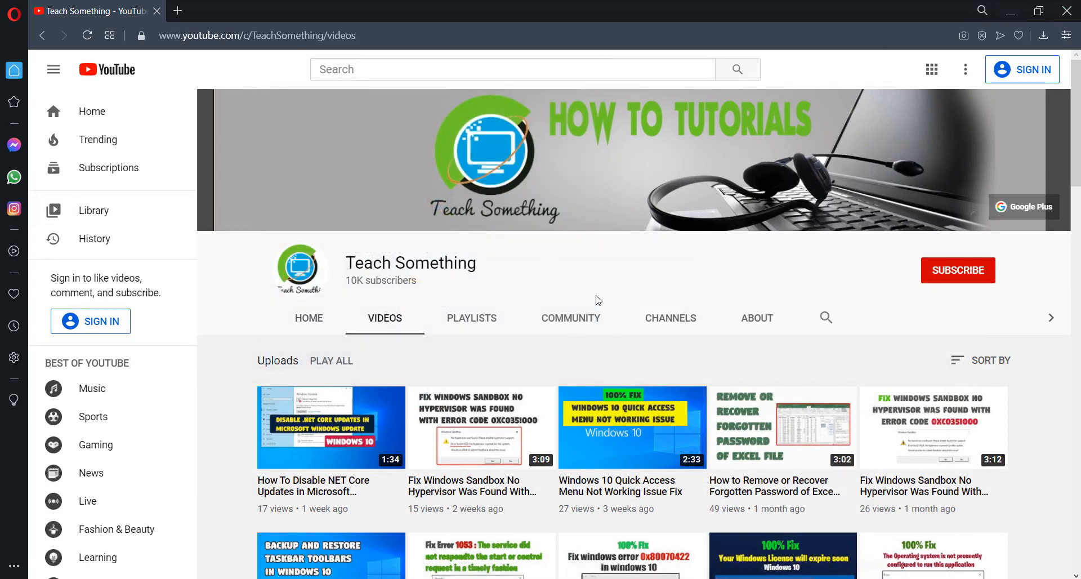